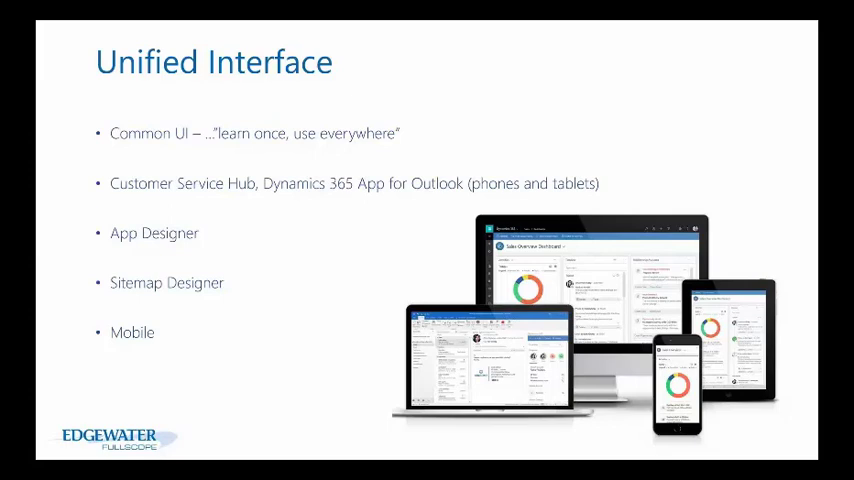
pyautogui.moveTo(348, 308)
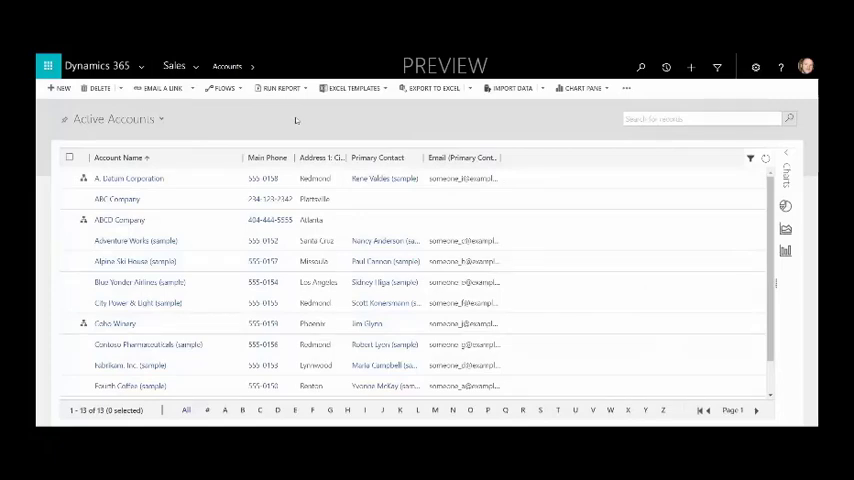
pyautogui.moveTo(208, 128)
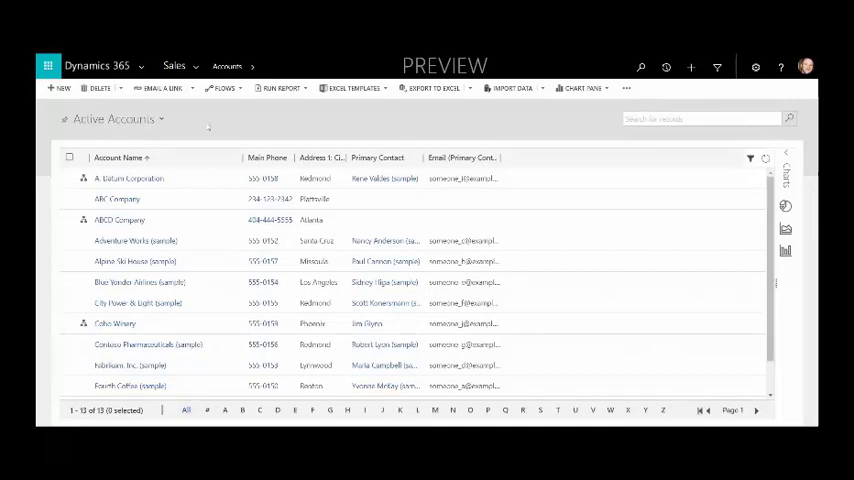
# - Open the A. Datum Corporation account record from the Active Accounts grid
pyautogui.click(128, 178)
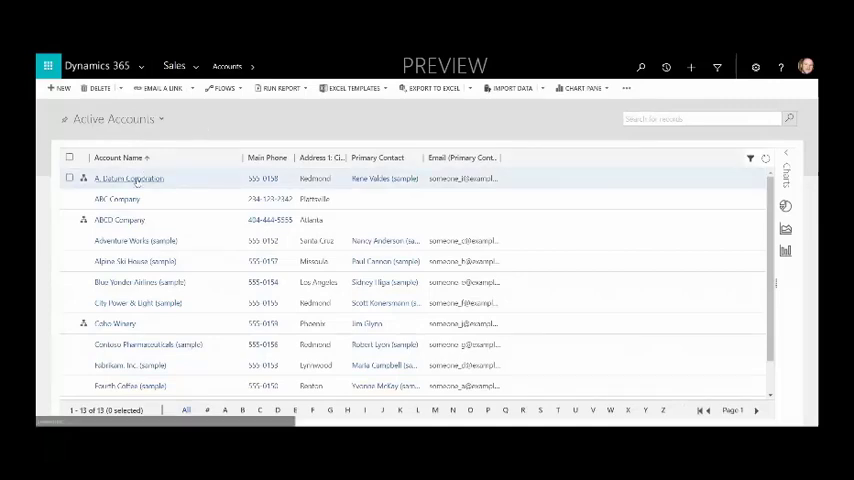
pyautogui.click(128, 178)
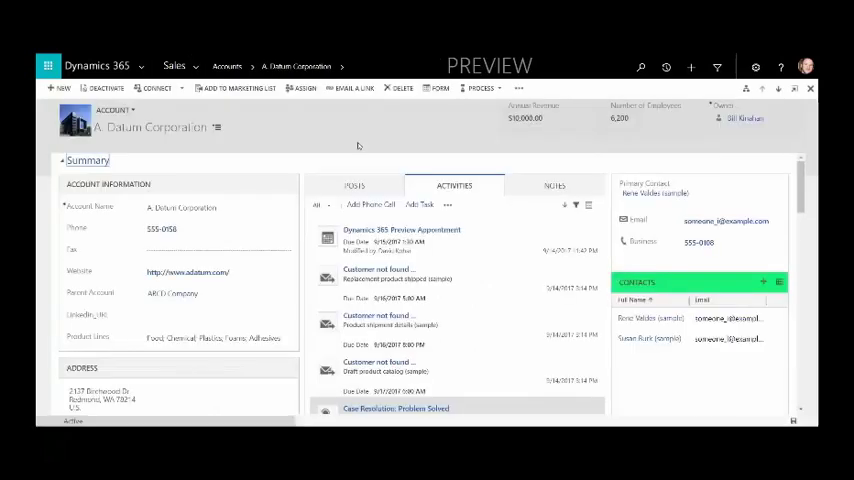
pyautogui.moveTo(376, 122)
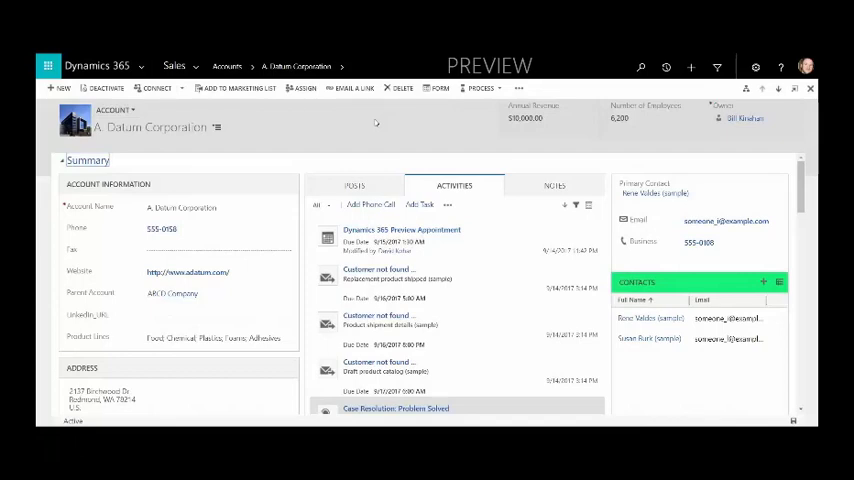
pyautogui.moveTo(352, 120)
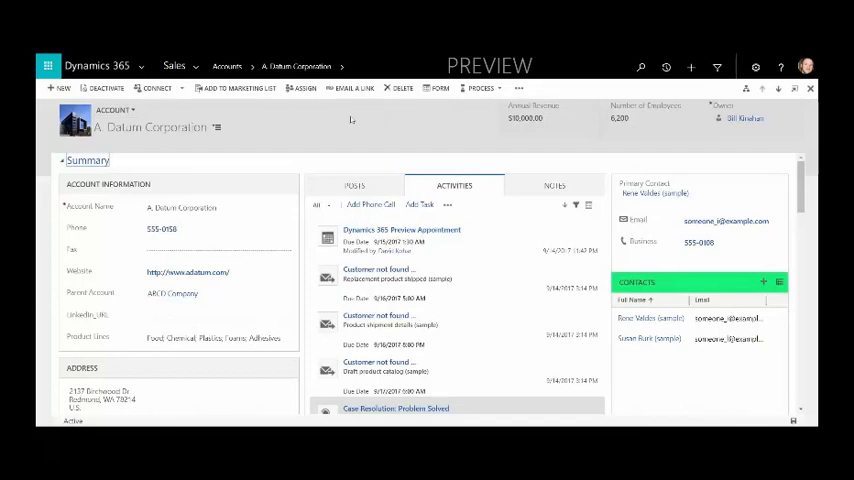
pyautogui.moveTo(336, 132)
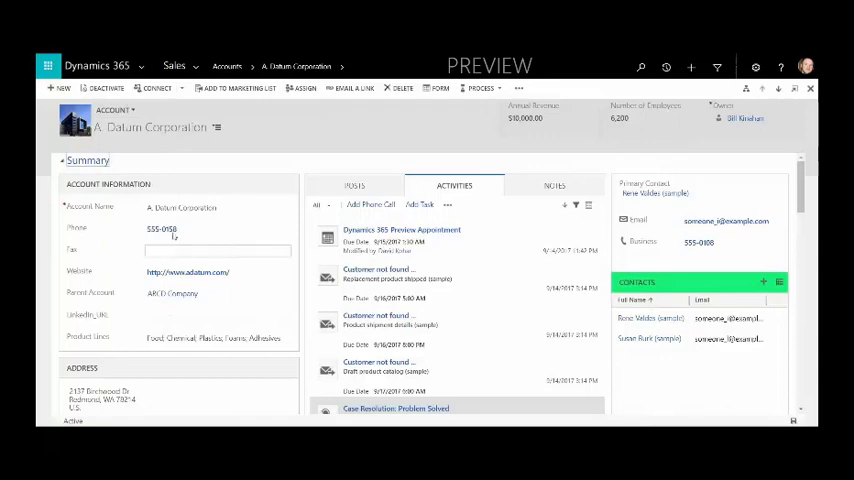
pyautogui.moveTo(104, 256)
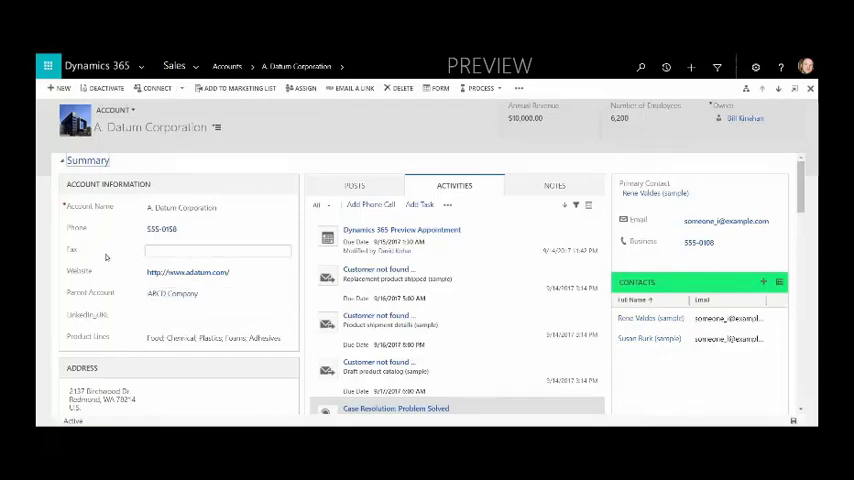
pyautogui.moveTo(140, 264)
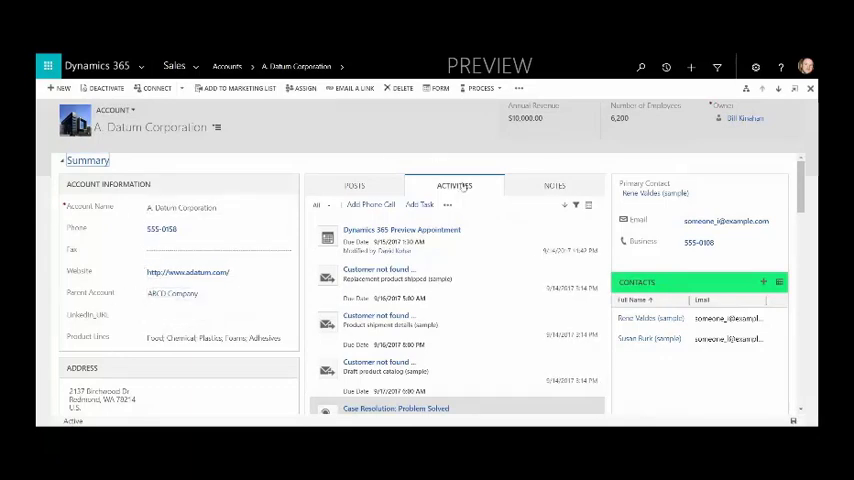
pyautogui.scroll(-3)
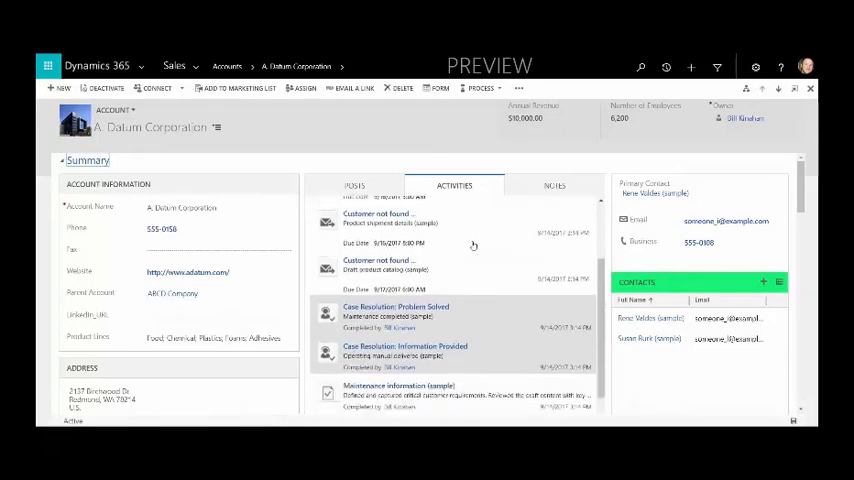
pyautogui.scroll(-3)
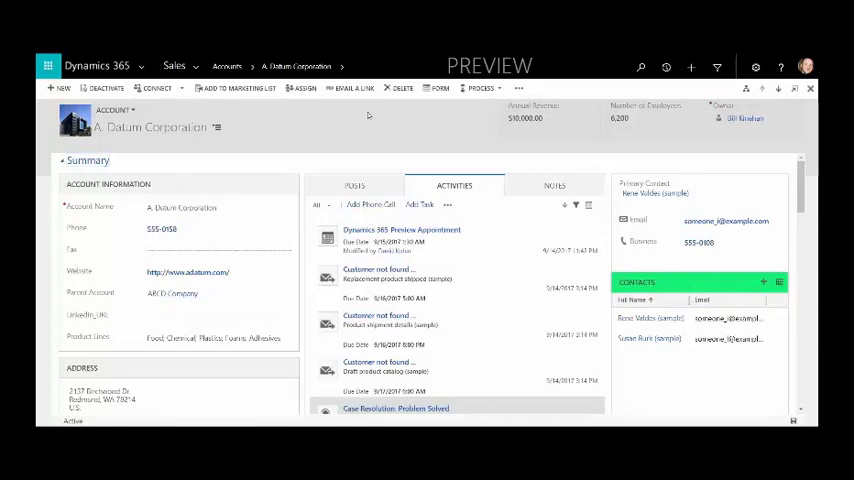
pyautogui.moveTo(368, 116)
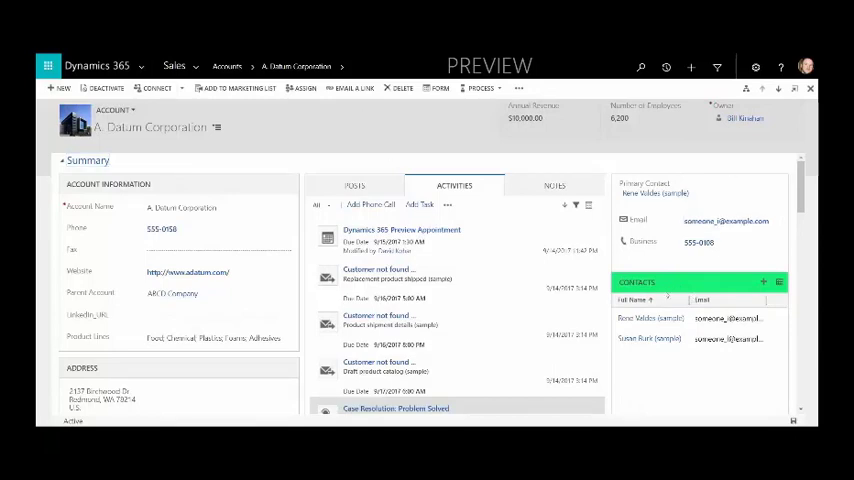
pyautogui.moveTo(92, 342)
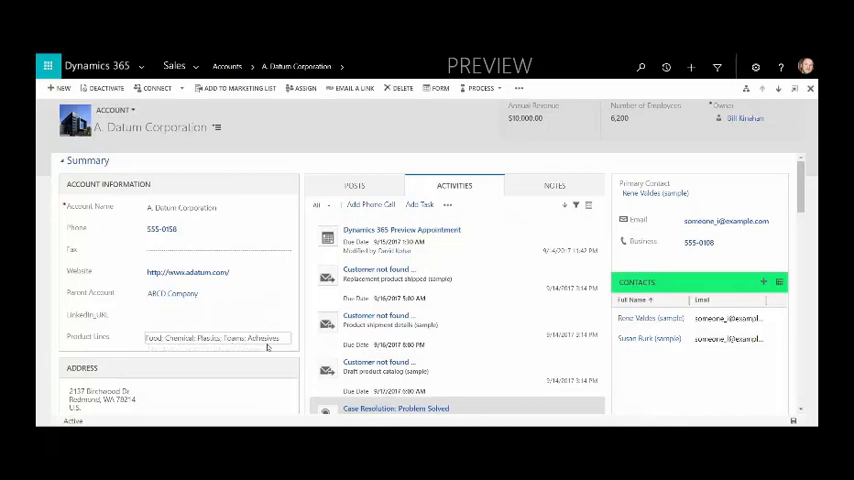
pyautogui.click(212, 336)
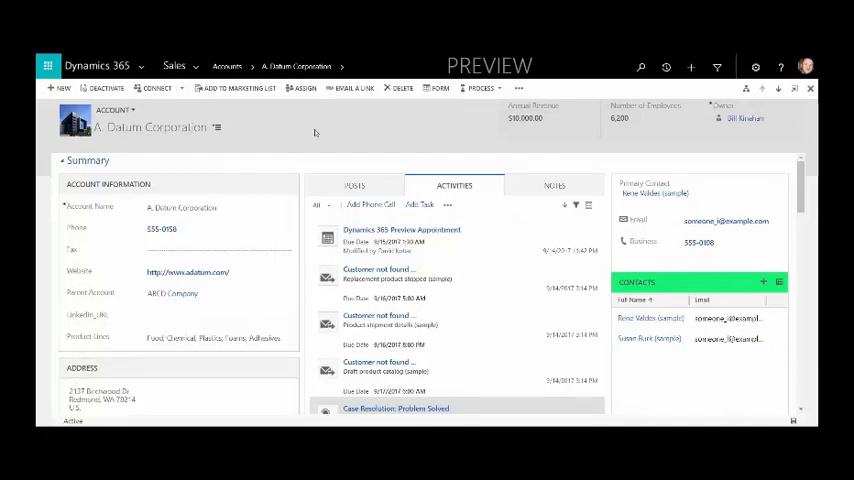
pyautogui.scroll(-3)
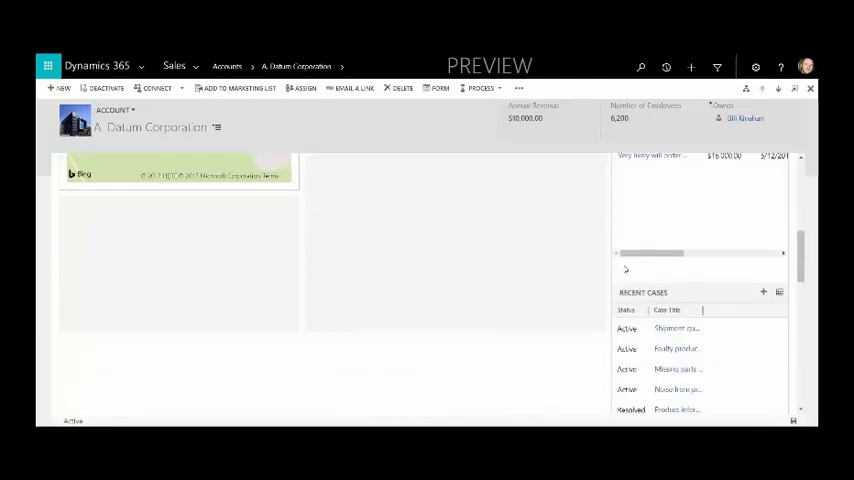
pyautogui.scroll(-3)
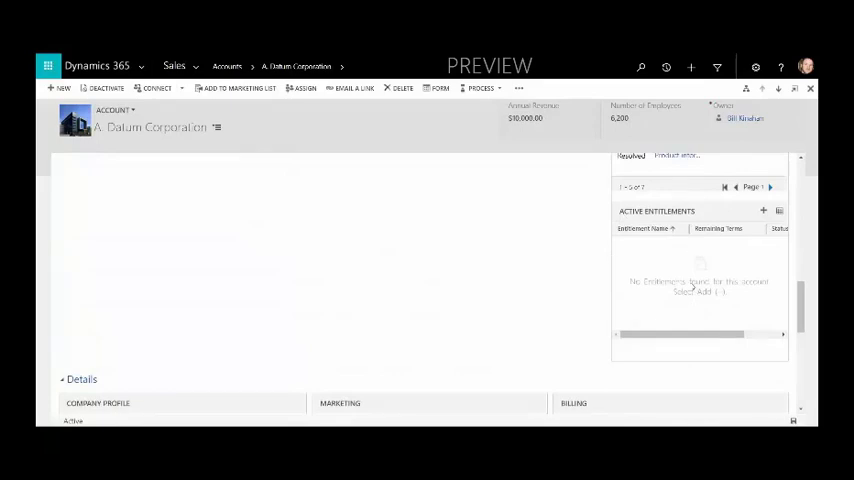
pyautogui.moveTo(590, 302)
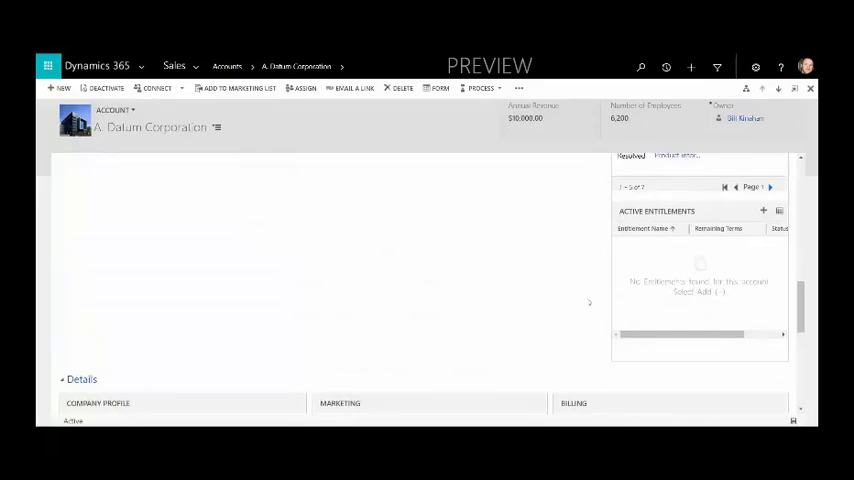
pyautogui.moveTo(348, 308)
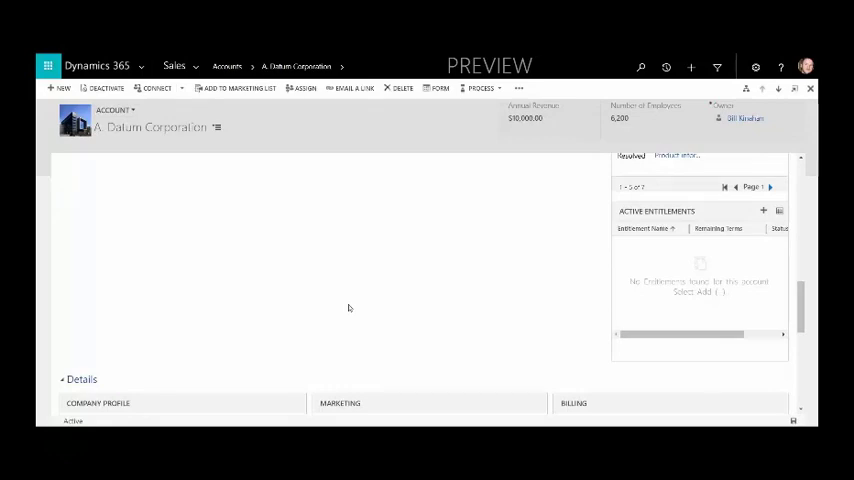
pyautogui.moveTo(704, 250)
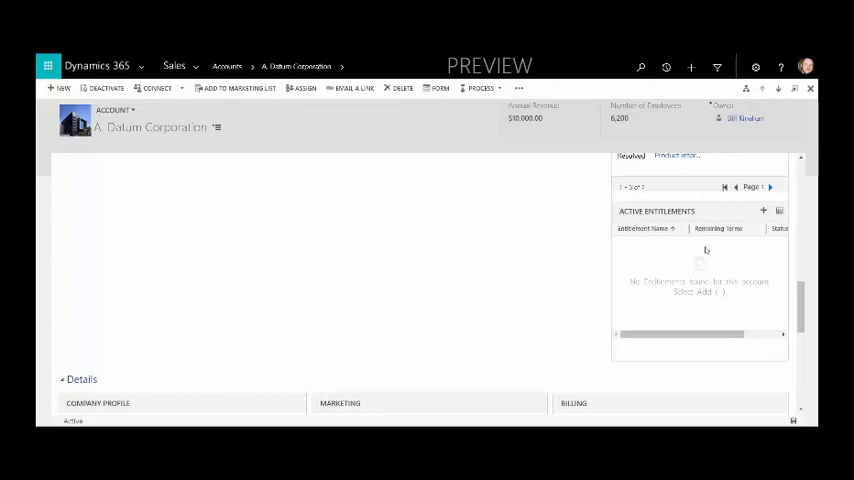
pyautogui.moveTo(716, 280)
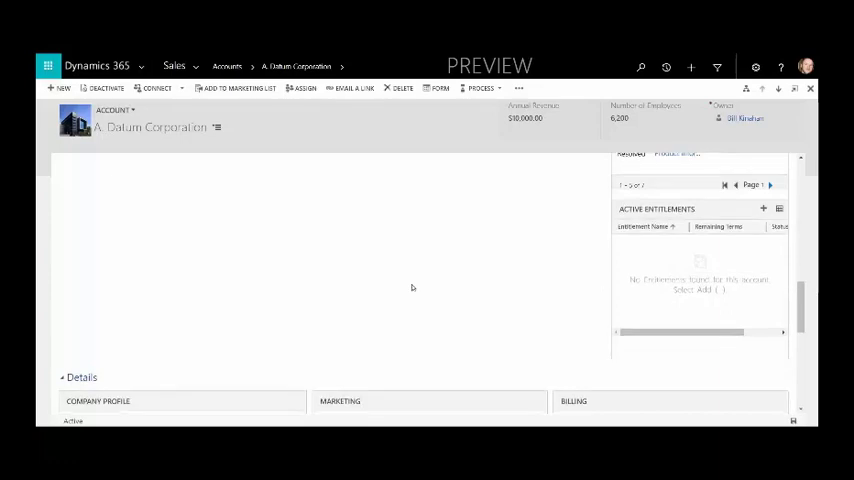
pyautogui.scroll(-3)
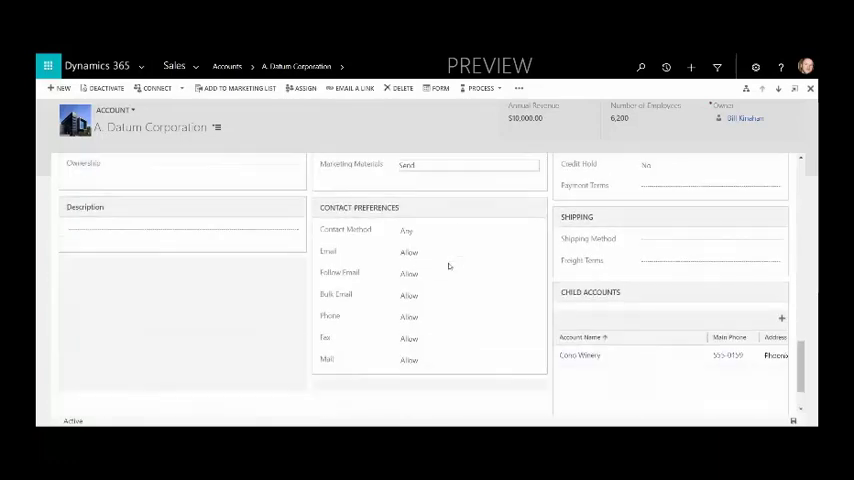
pyautogui.scroll(3)
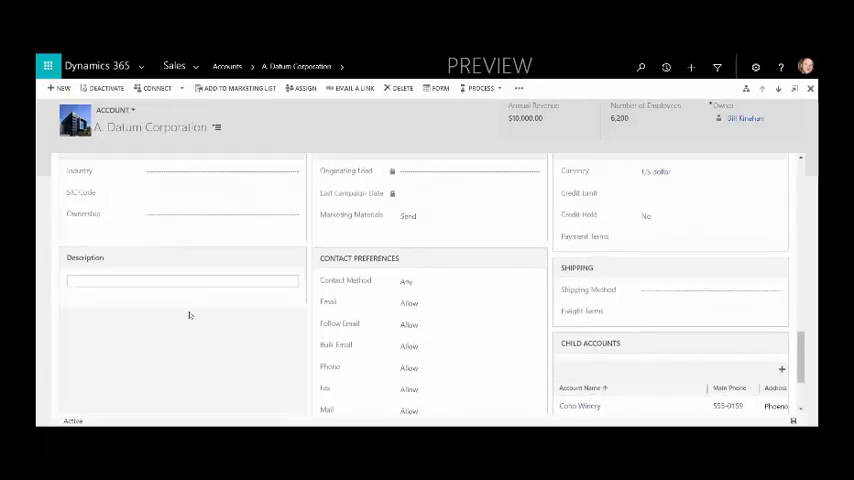
pyautogui.scroll(3)
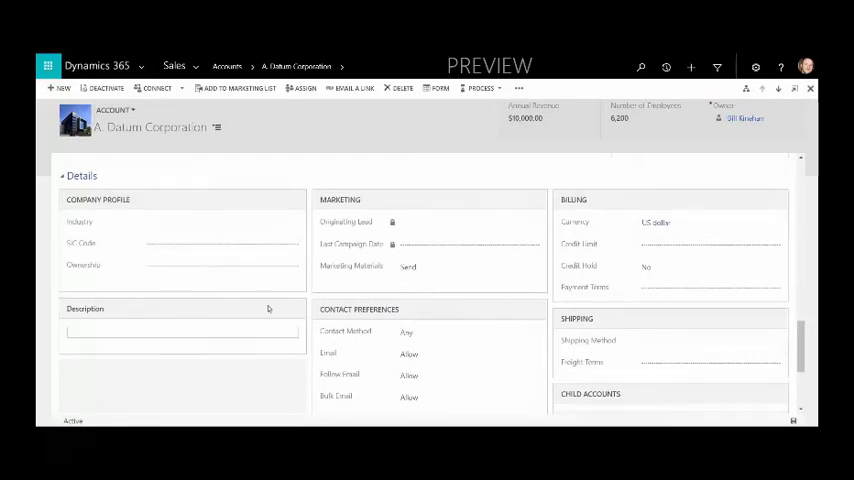
pyautogui.scroll(-3)
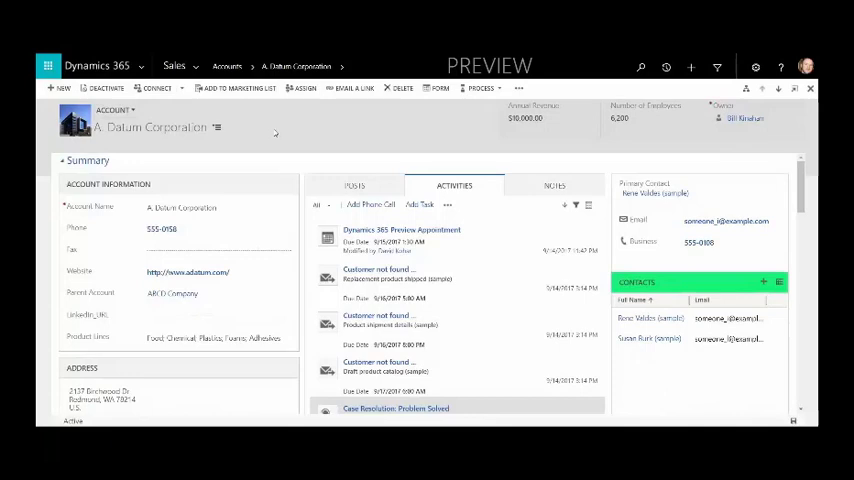
pyautogui.moveTo(338, 136)
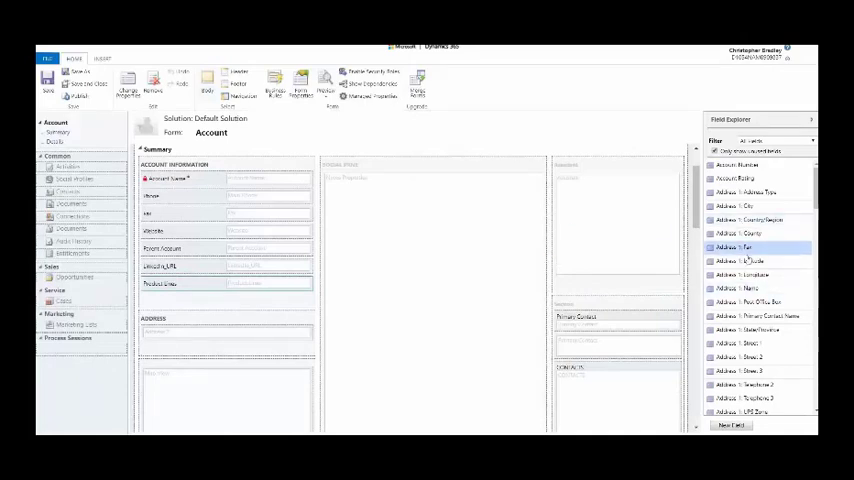
# - Scroll down through the Field Explorer list of available Account fields
pyautogui.scroll(-3)
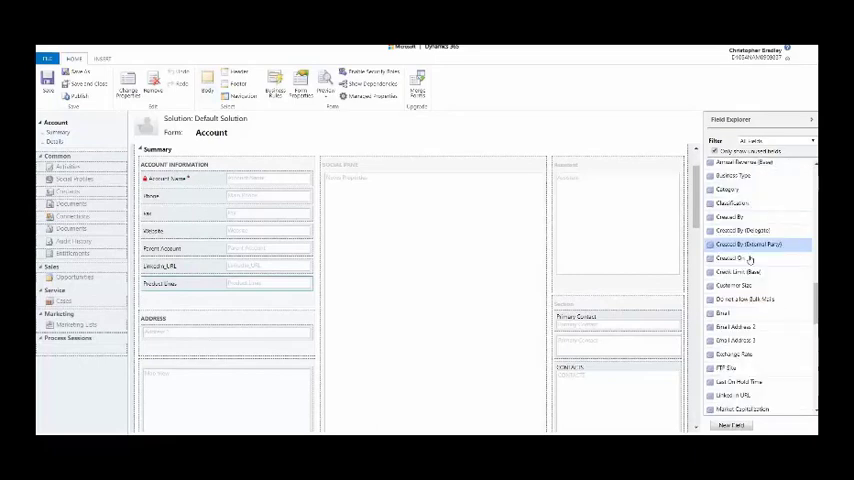
pyautogui.scroll(-3)
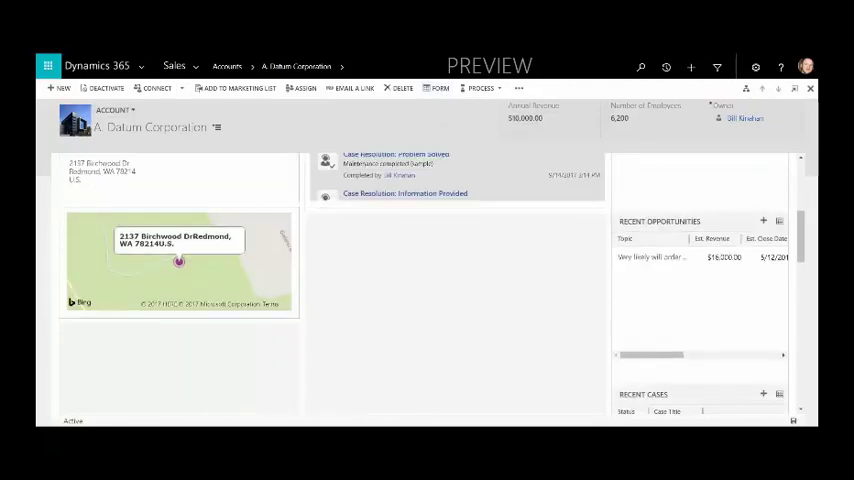
# - Scroll the form preview down to the Recent Opportunities subgrid
pyautogui.scroll(-3)
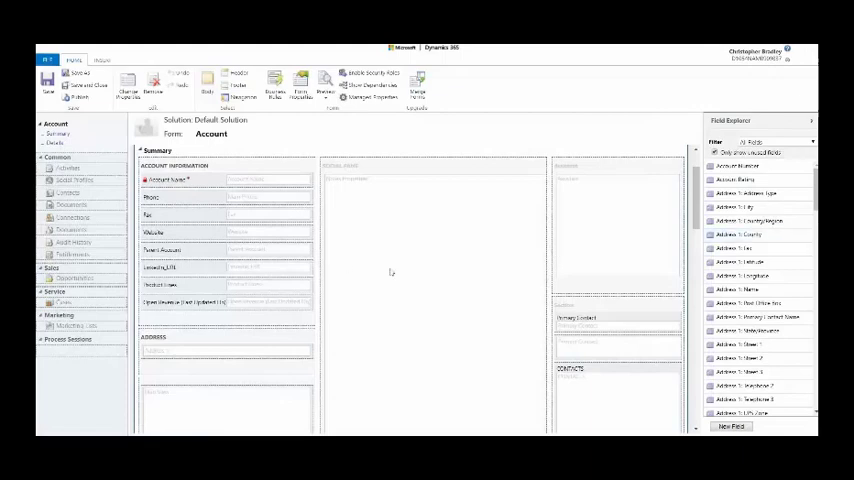
# - Scroll down the Account form canvas in the form editor
pyautogui.scroll(-3)
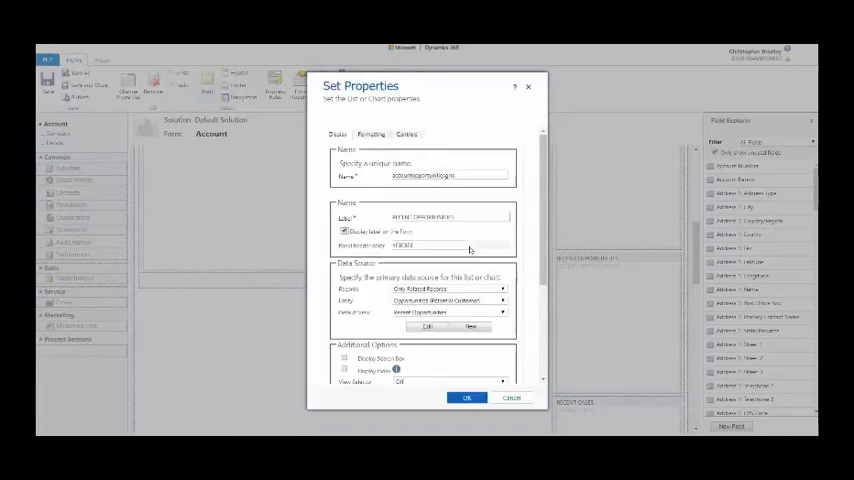
# - Replace the Recent Opportunities subgrid colour with blue and confirm with OK
pyautogui.tripleClick(428, 244)
pyautogui.write('#1B2B72')
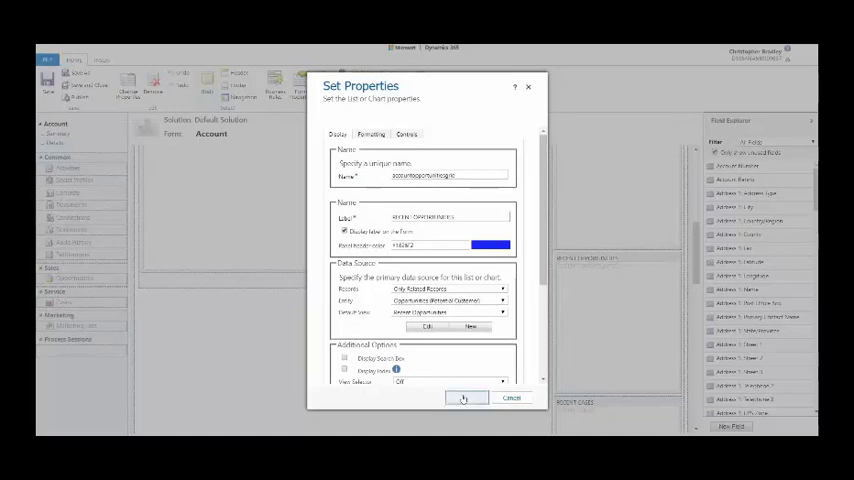
pyautogui.click(466, 398)
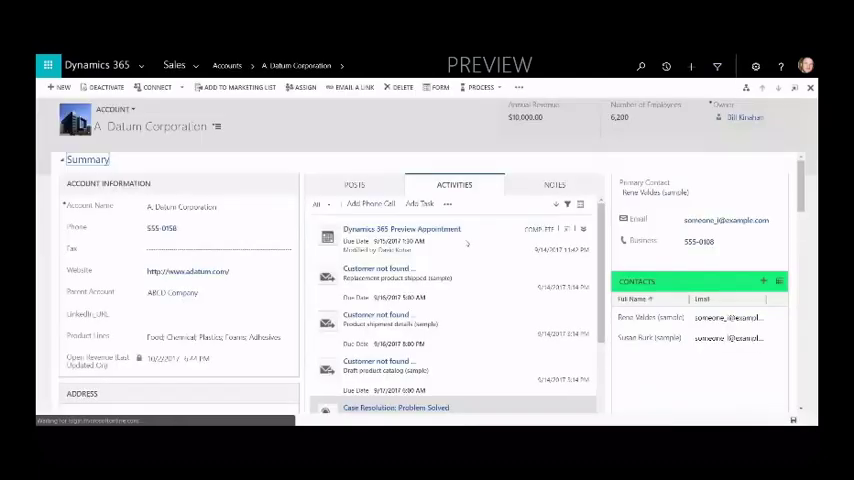
# - Scroll down to the blue-headed Recent Opportunities subgrid, then back to the summary
pyautogui.scroll(-3)
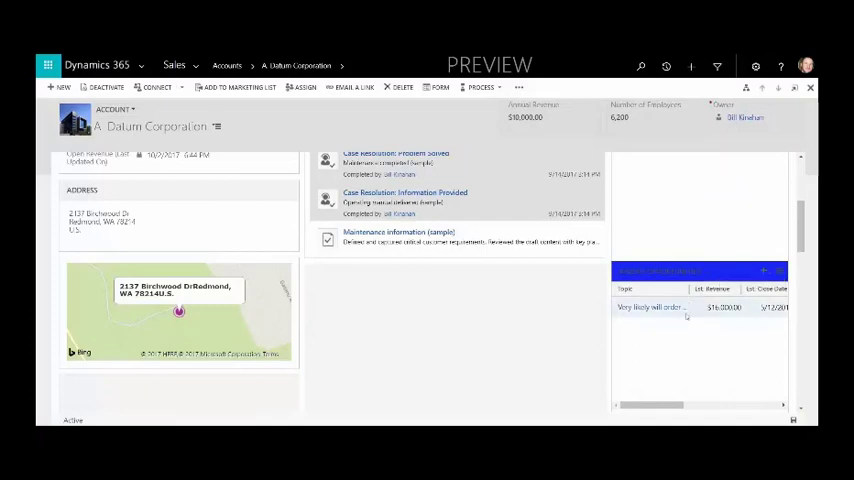
pyautogui.moveTo(678, 284)
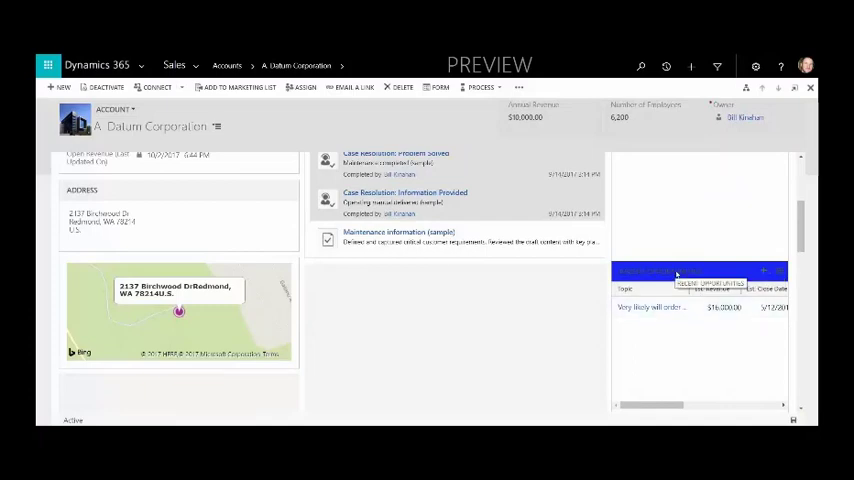
pyautogui.scroll(3)
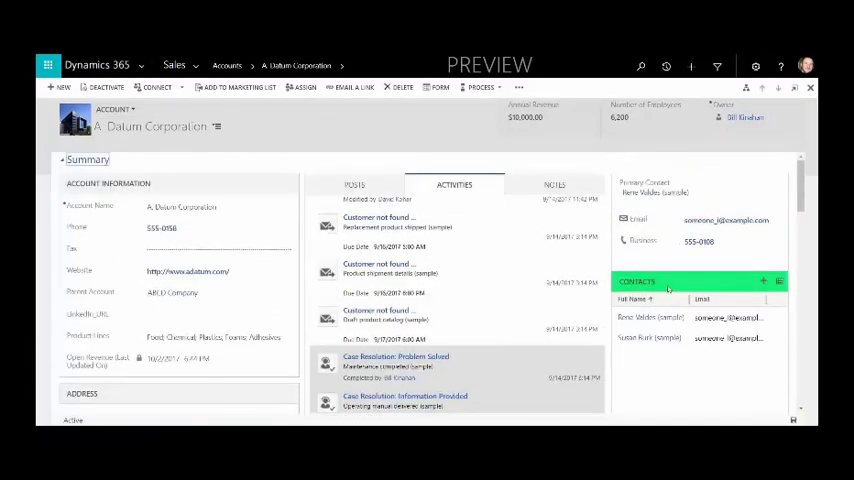